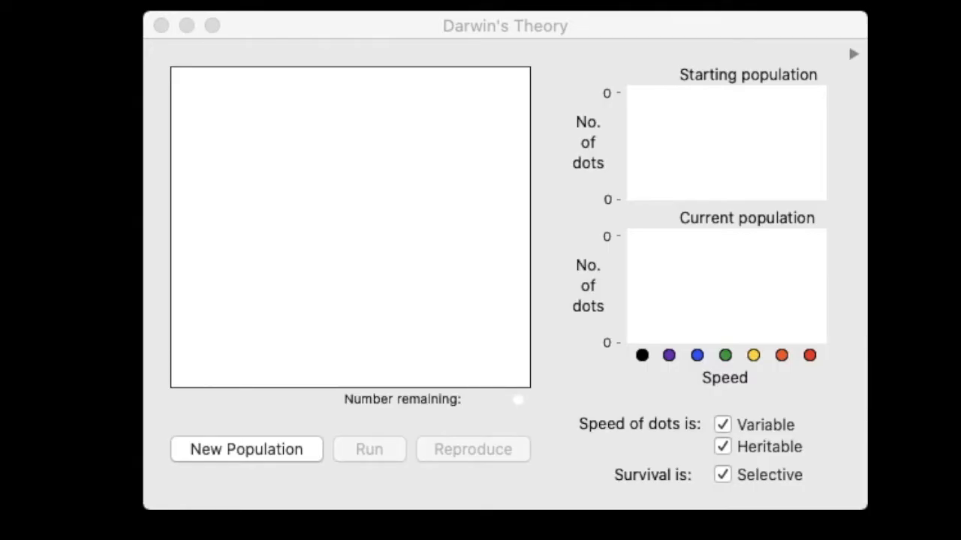
# Step: Generate a new 50-dot population whose speed is variable, heritable and selective
pyautogui.click(246, 449)
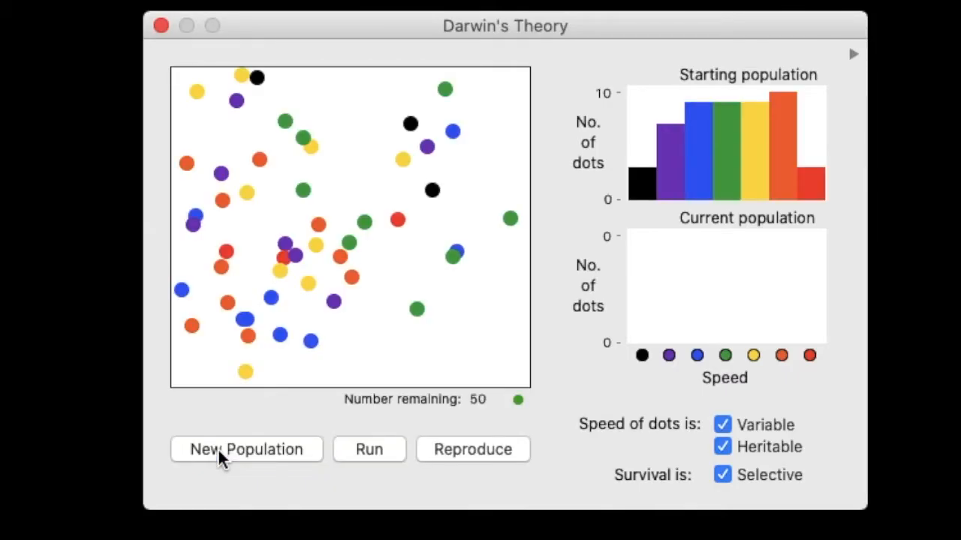
pyautogui.moveTo(144, 291)
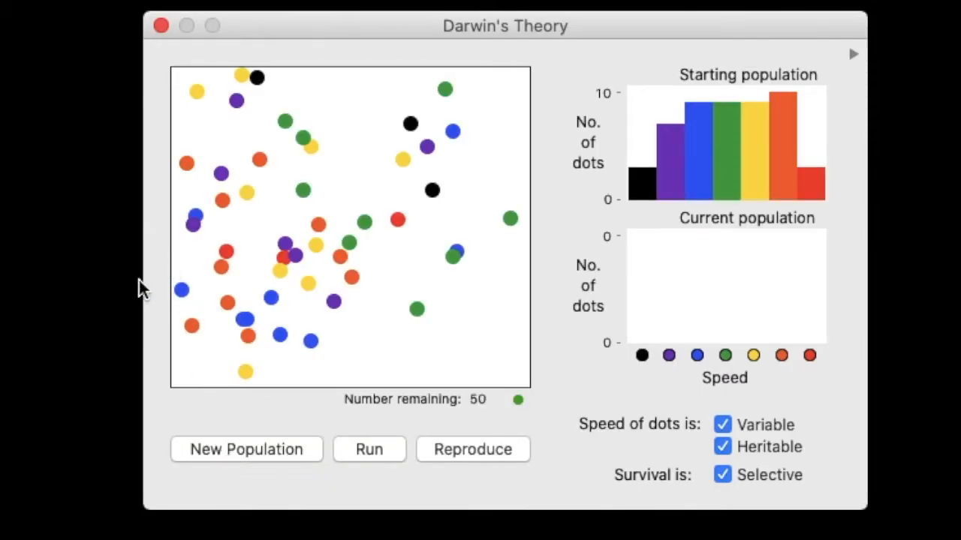
pyautogui.moveTo(59, 287)
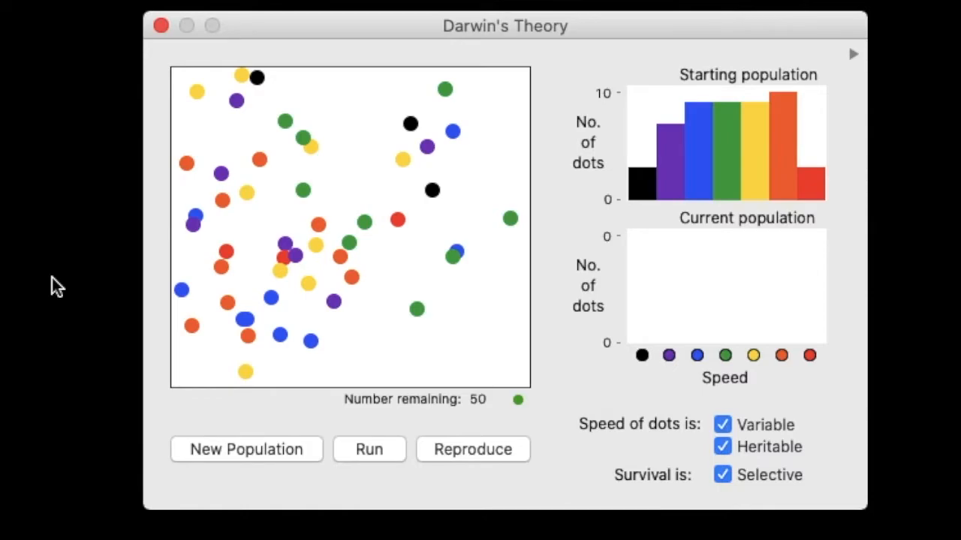
pyautogui.moveTo(773, 193)
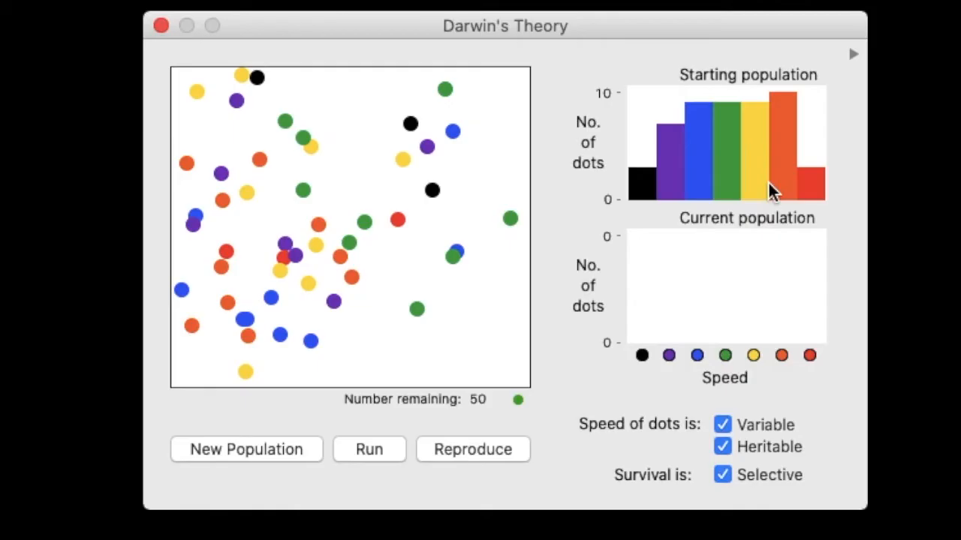
pyautogui.moveTo(760, 159)
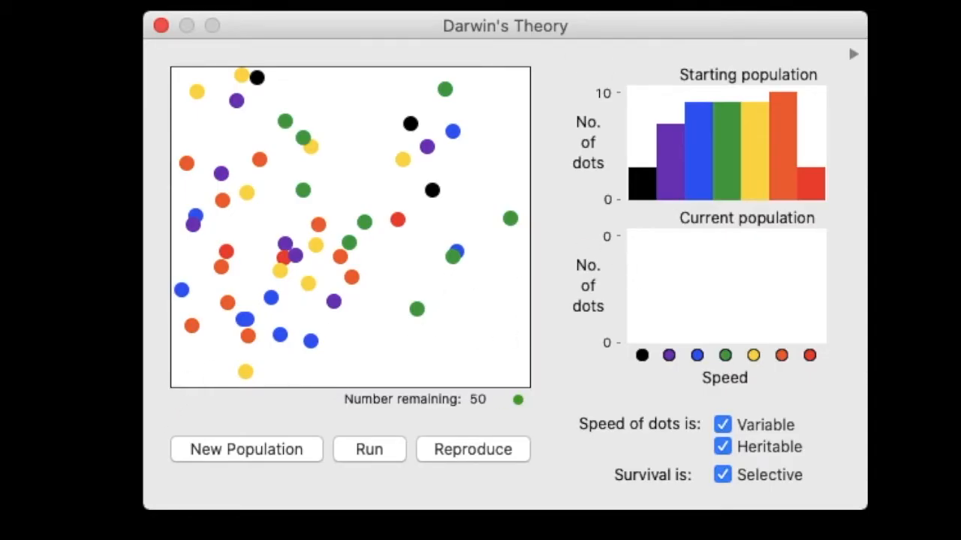
# Step: Expand the History panel showing generation 0 speed counts 3, 7, 9, 9, 9, 10, 3
pyautogui.click(854, 54)
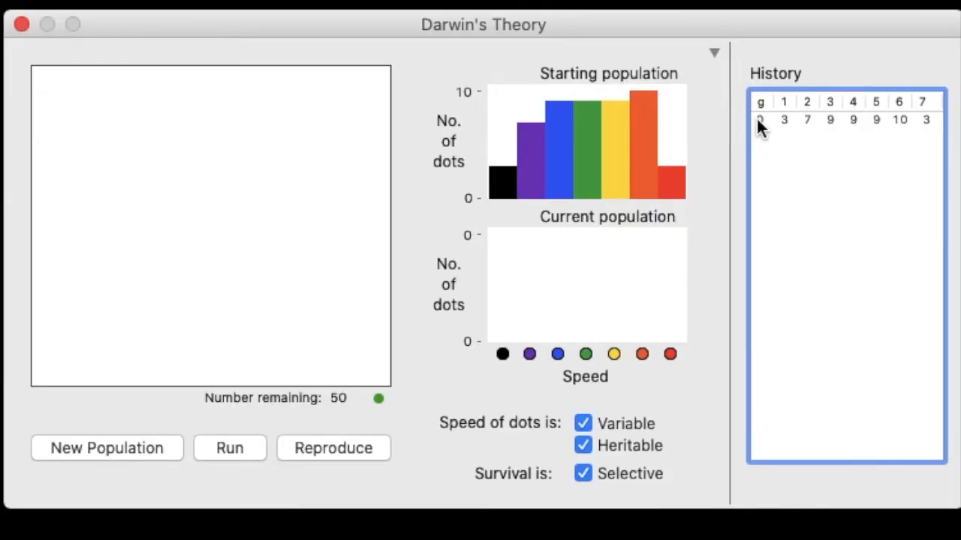
pyautogui.moveTo(788, 133)
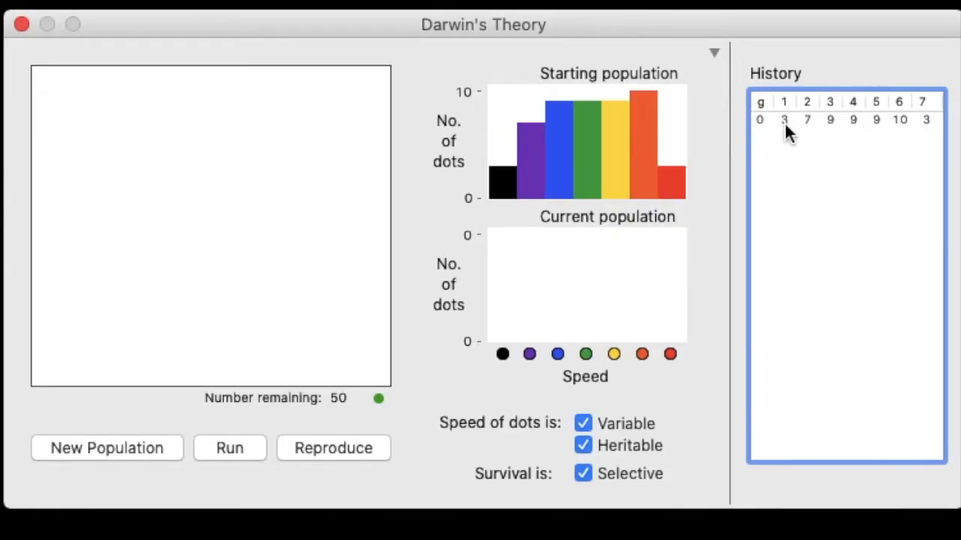
pyautogui.moveTo(507, 203)
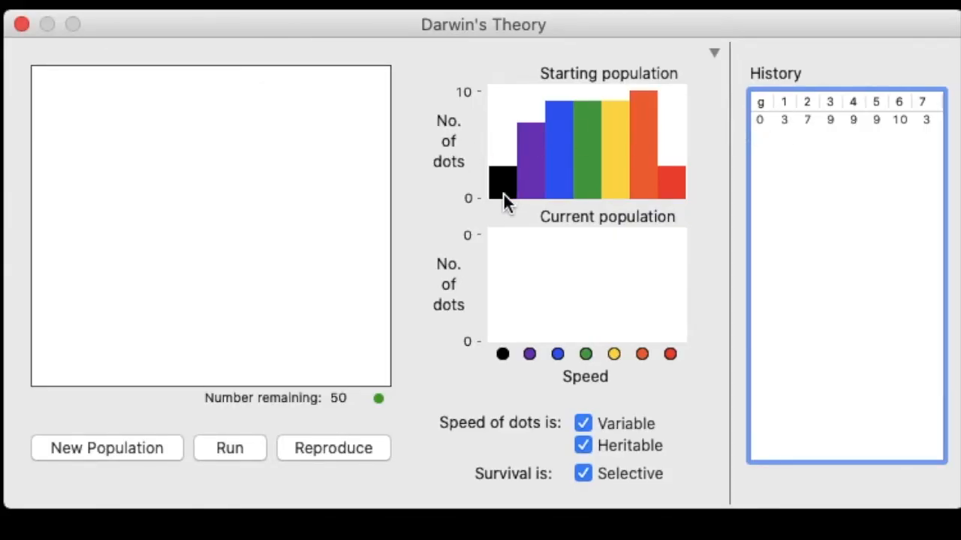
pyautogui.moveTo(574, 209)
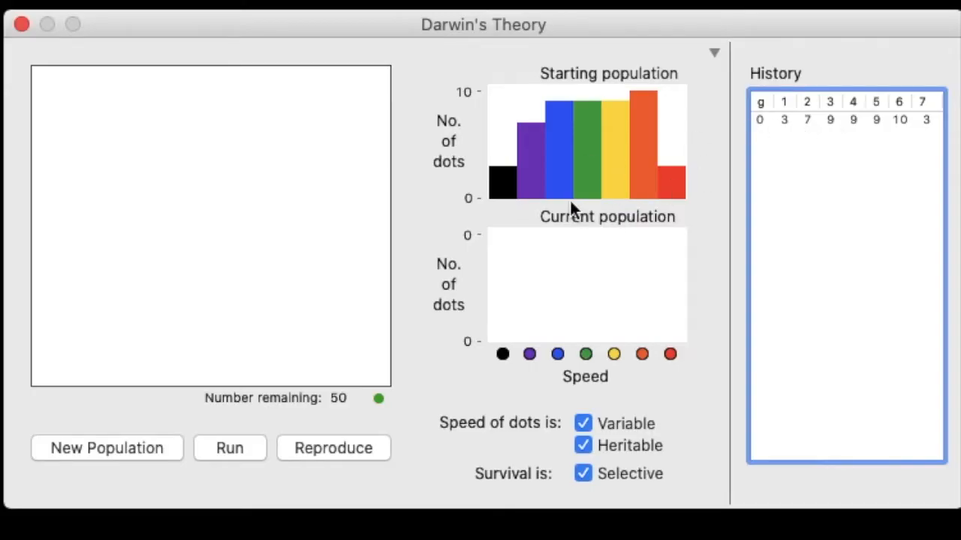
pyautogui.moveTo(844, 137)
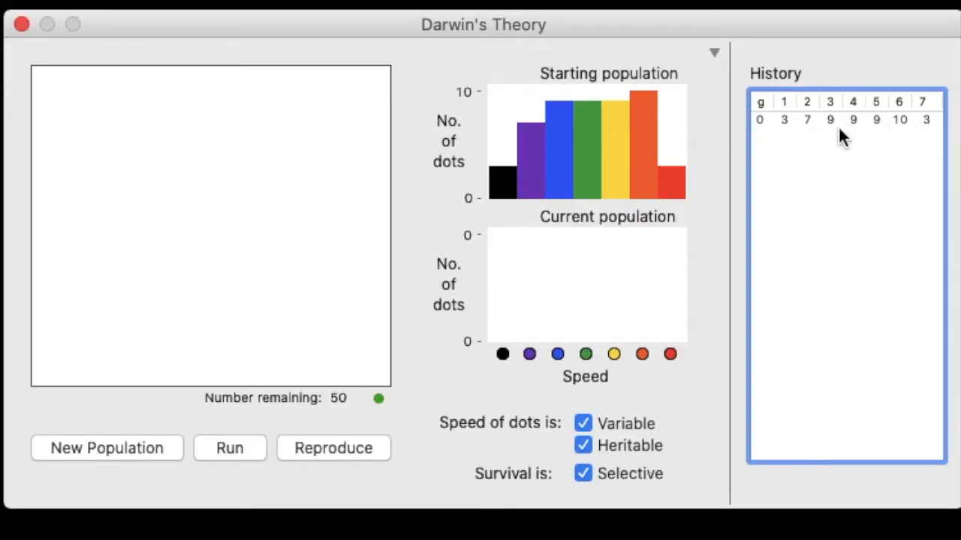
pyautogui.moveTo(604, 180)
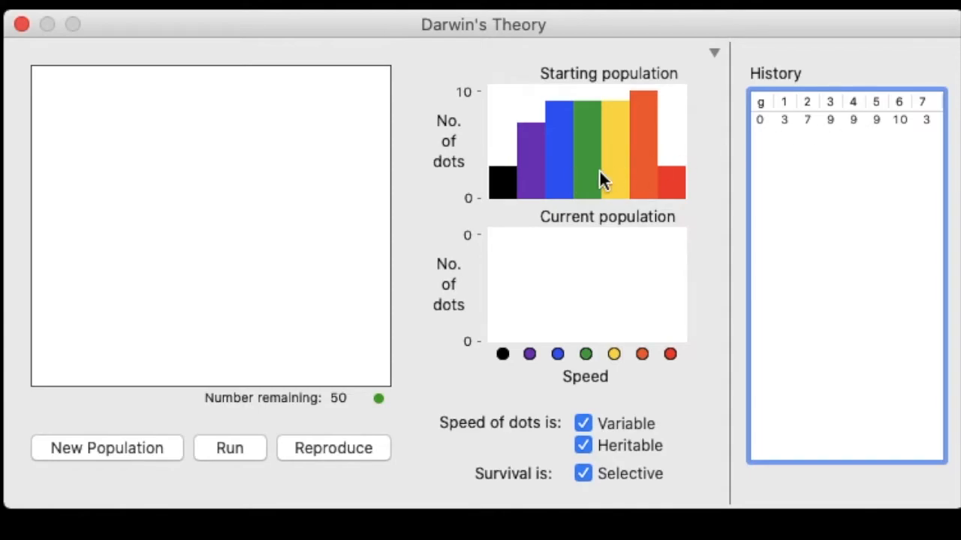
pyautogui.moveTo(908, 127)
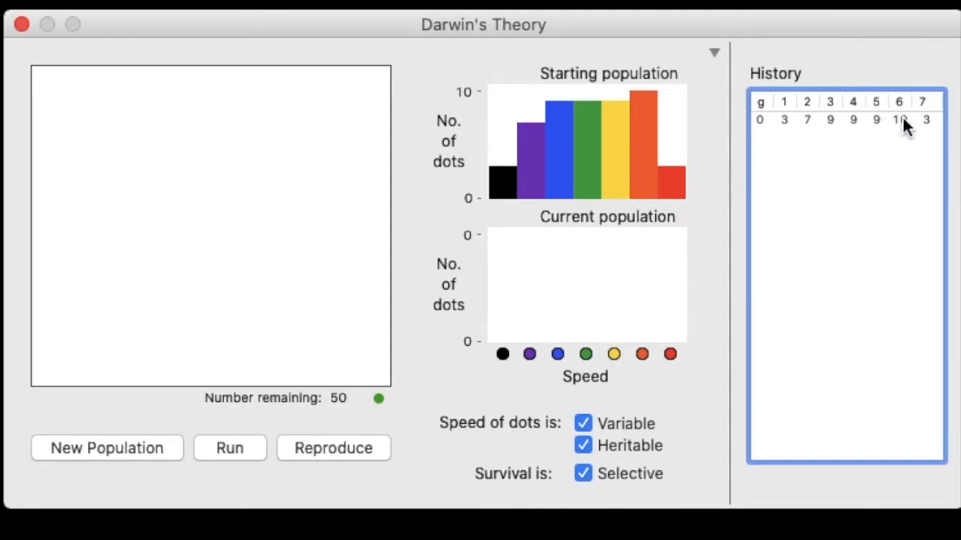
pyautogui.moveTo(679, 199)
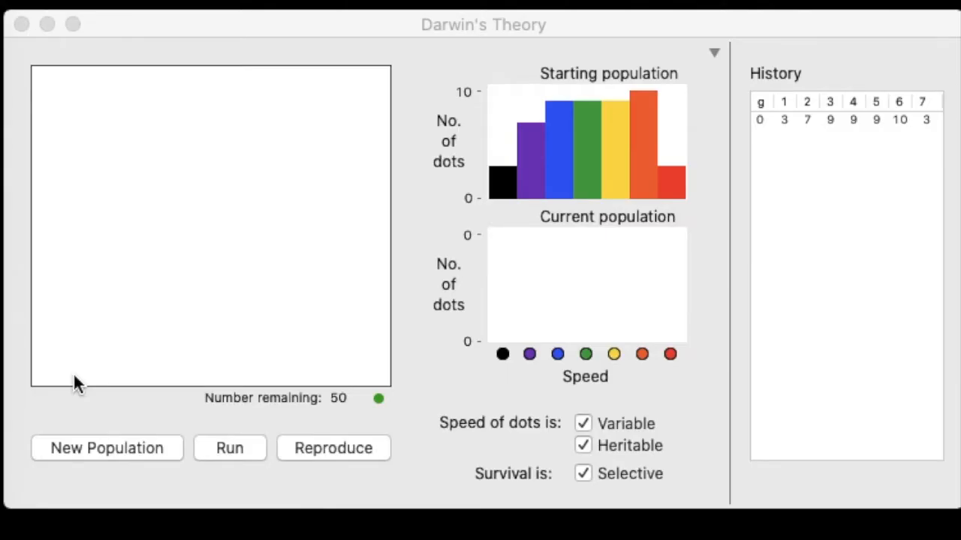
pyautogui.moveTo(291, 359)
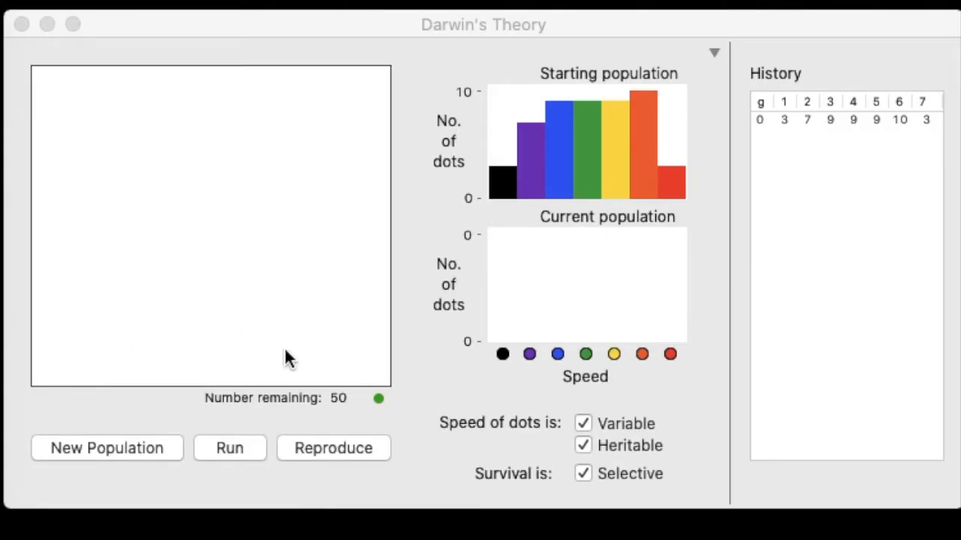
pyautogui.moveTo(214, 226)
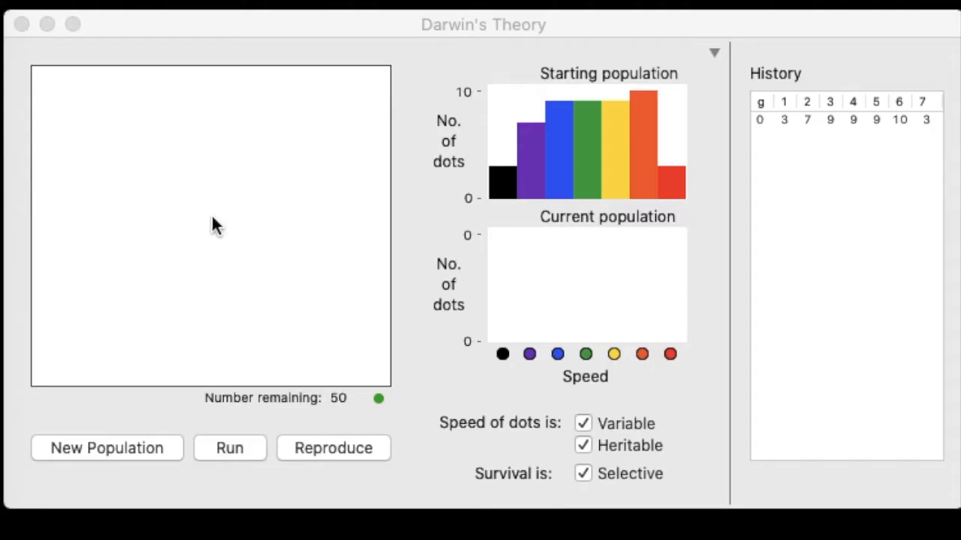
pyautogui.moveTo(169, 210)
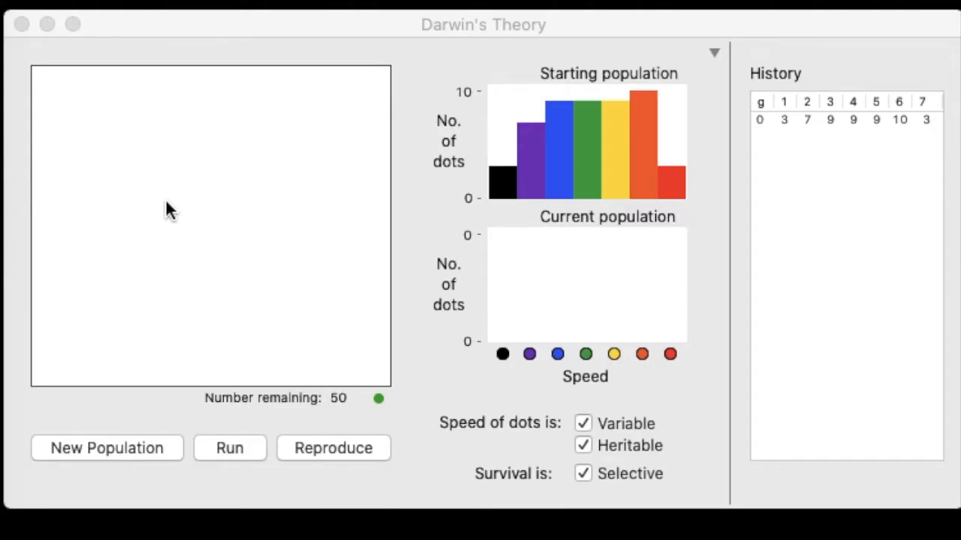
pyautogui.moveTo(86, 186)
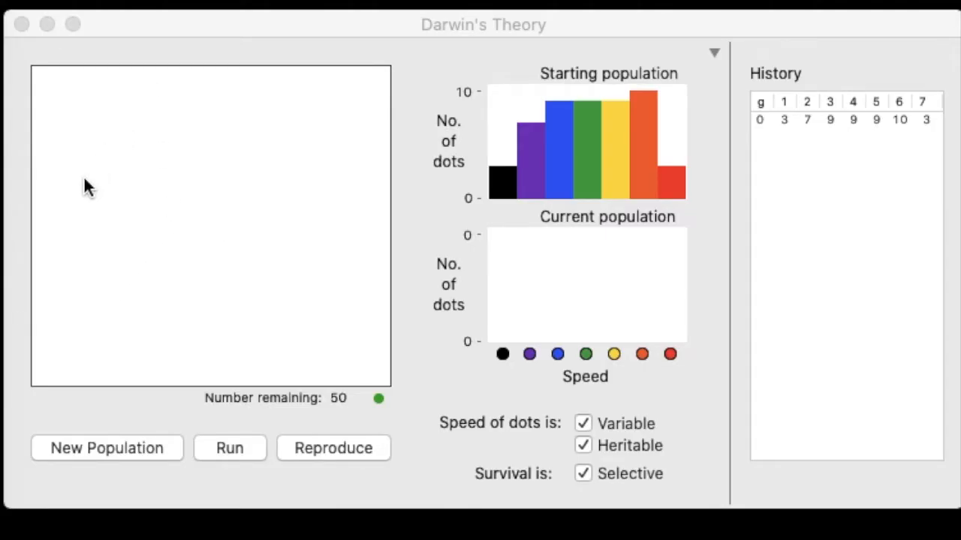
pyautogui.moveTo(292, 311)
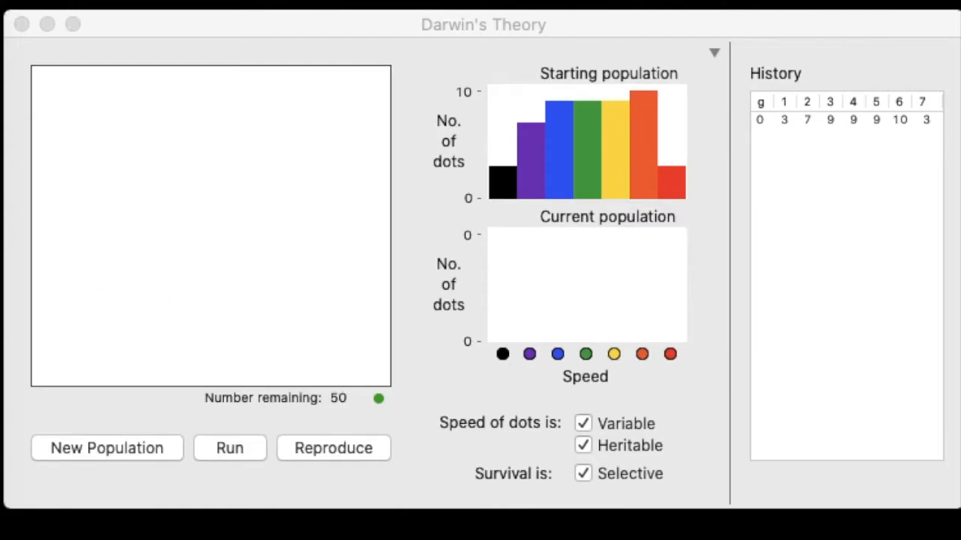
# Step: Run and stop a survival round, leaving 29 dots logged as 0, 1, 2, 1, 4, 8, 10, 3
pyautogui.click(229, 449)
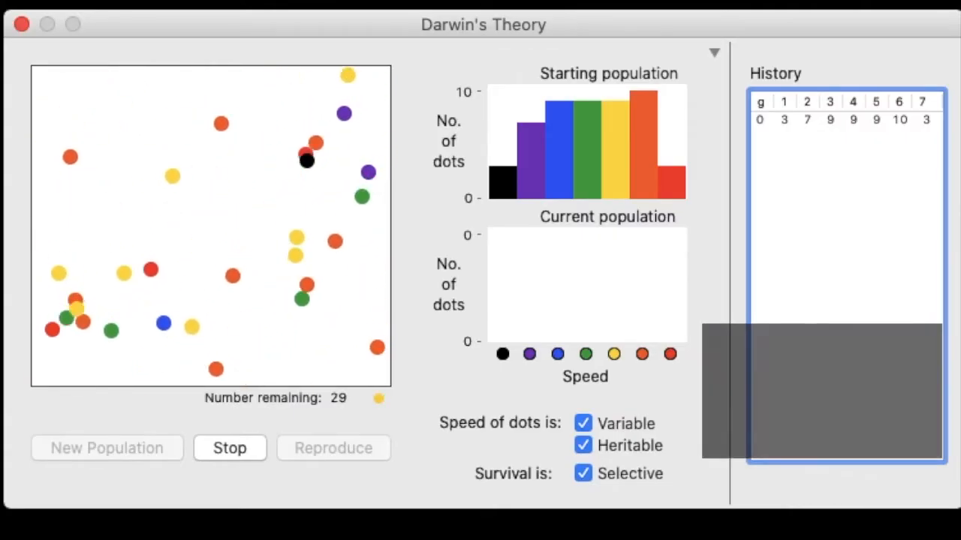
pyautogui.click(229, 448)
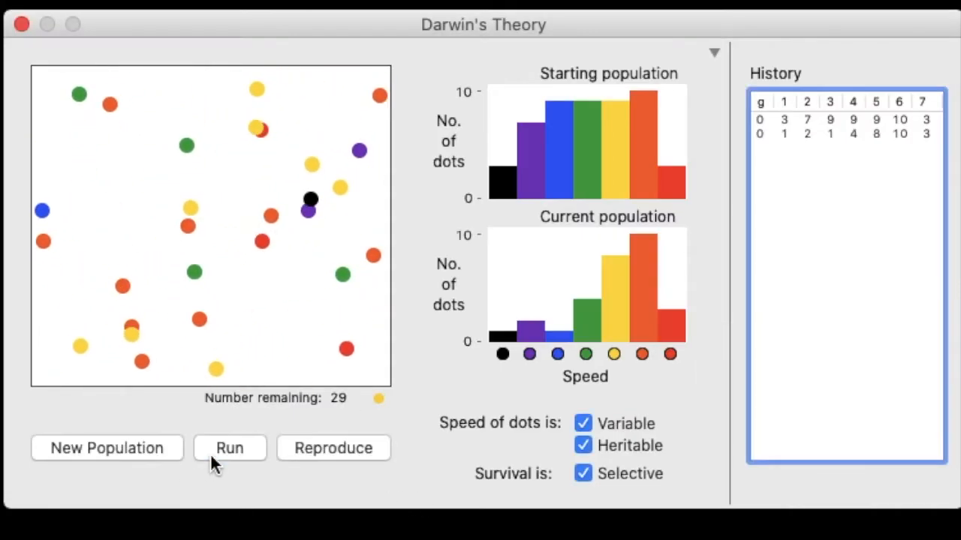
pyautogui.moveTo(315, 453)
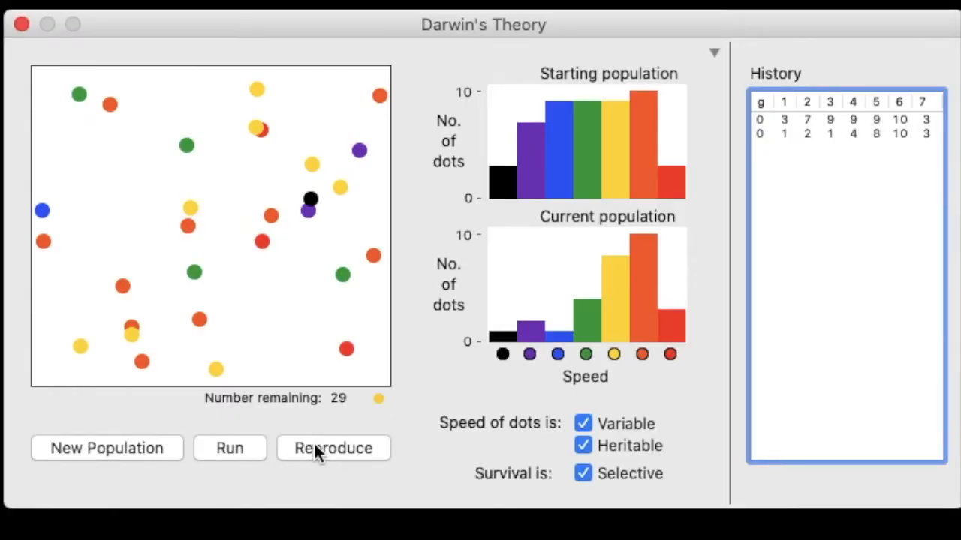
pyautogui.click(332, 448)
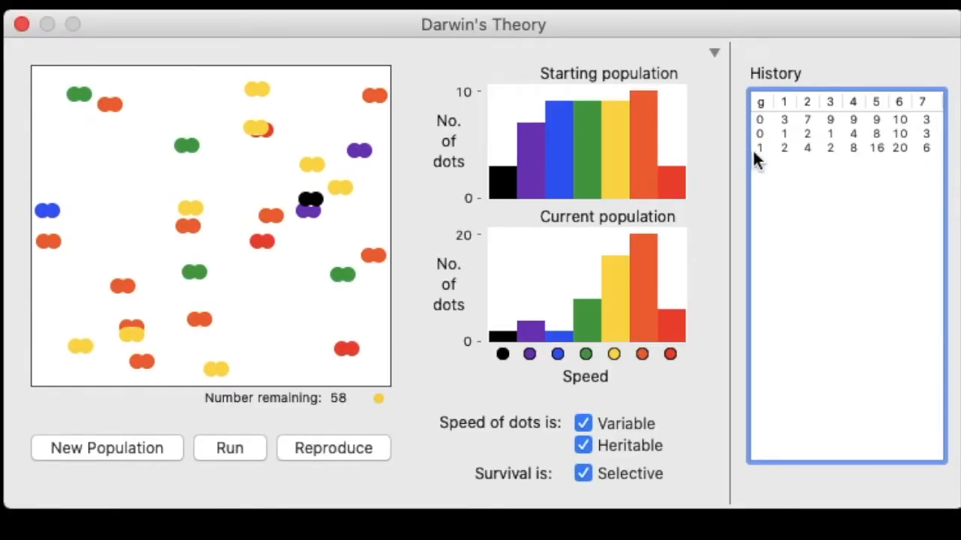
pyautogui.moveTo(803, 161)
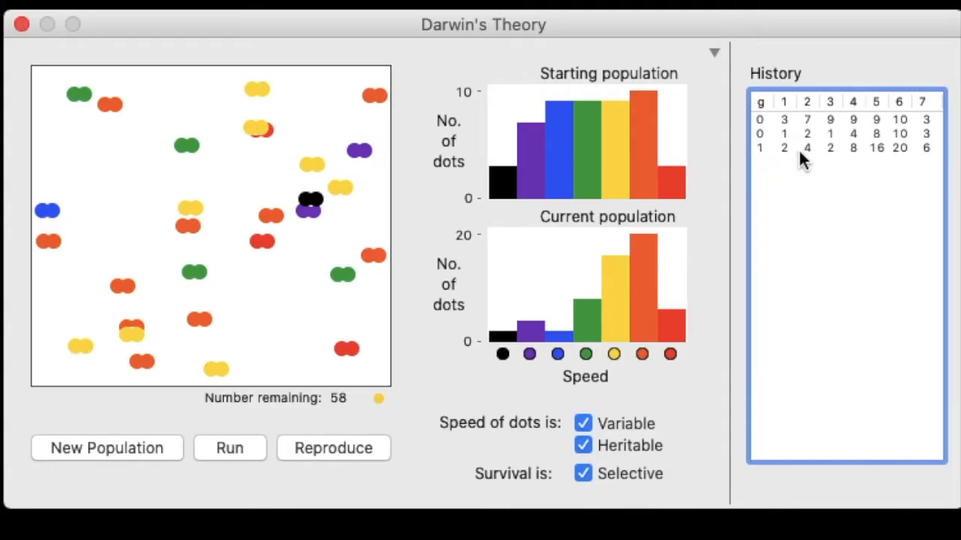
pyautogui.moveTo(794, 163)
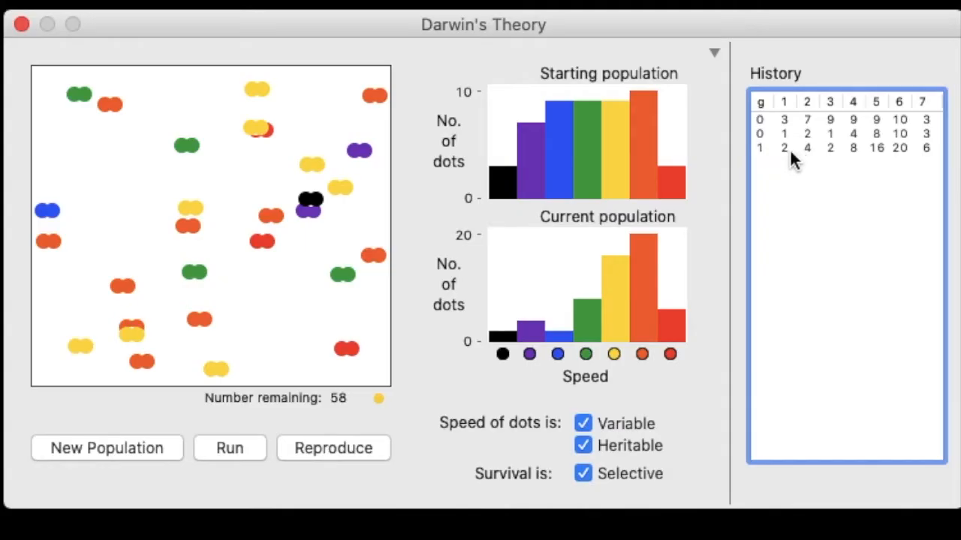
pyautogui.click(840, 148)
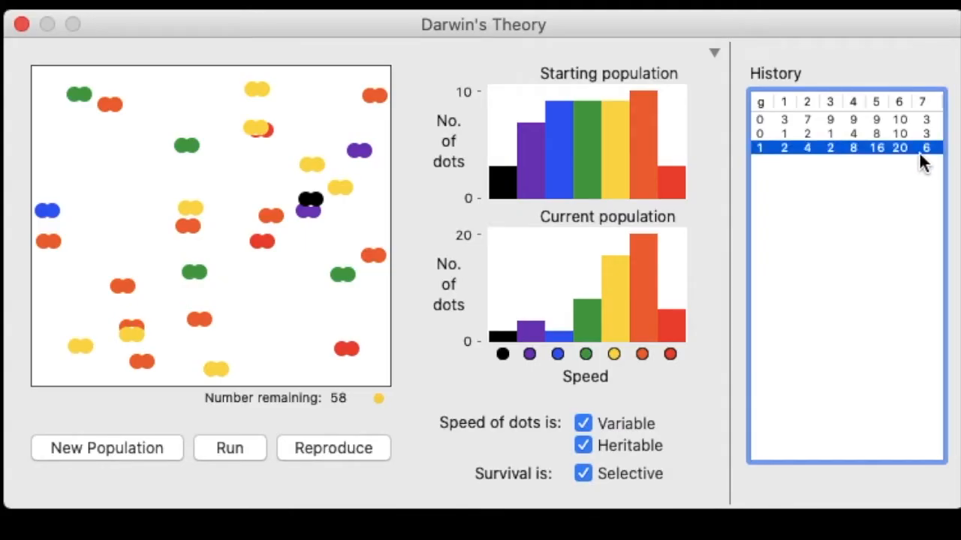
pyautogui.moveTo(822, 164)
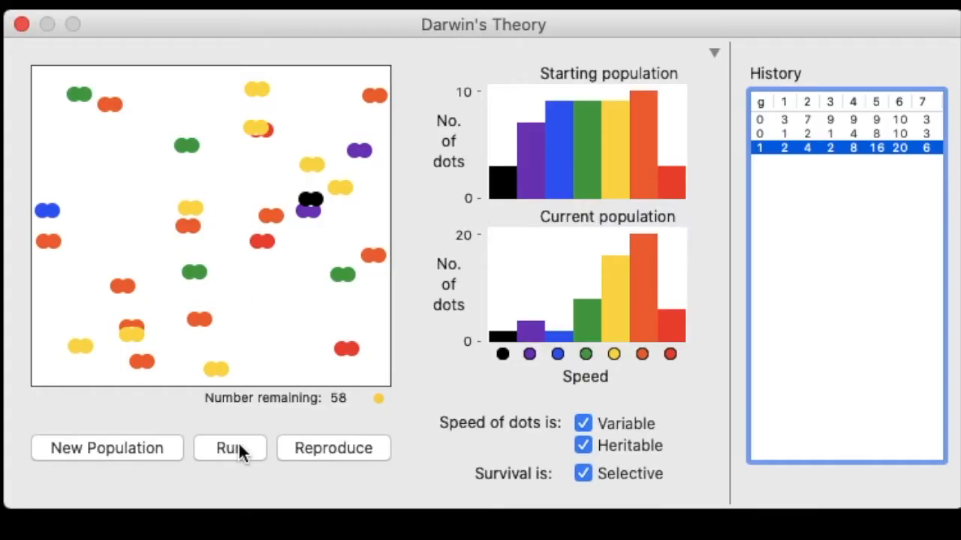
# Step: Start the selection run on generation 1, with 45 dots still remaining
pyautogui.click(230, 449)
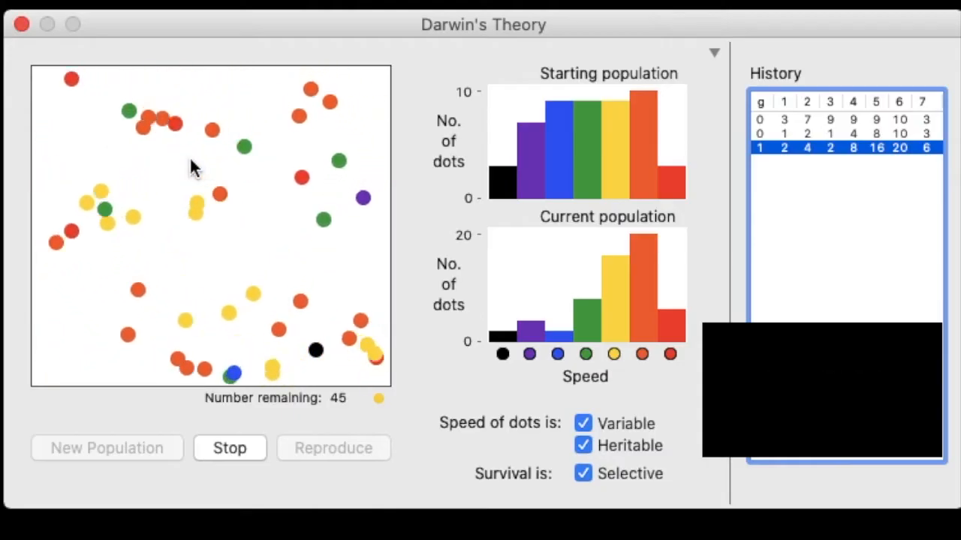
pyautogui.moveTo(225, 477)
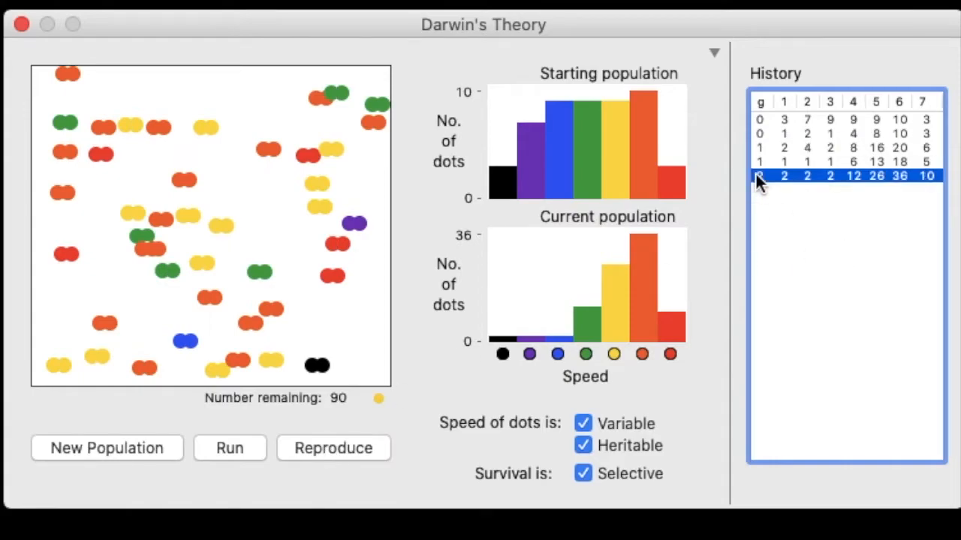
pyautogui.moveTo(916, 183)
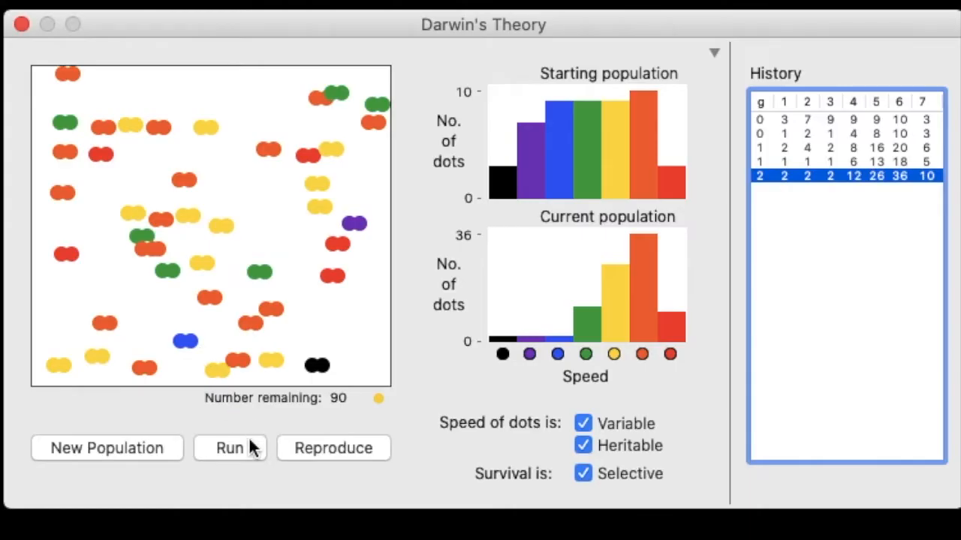
# Step: Run selection on generation 2, toward a 150-dot generation 3 with 135 remaining
pyautogui.click(230, 448)
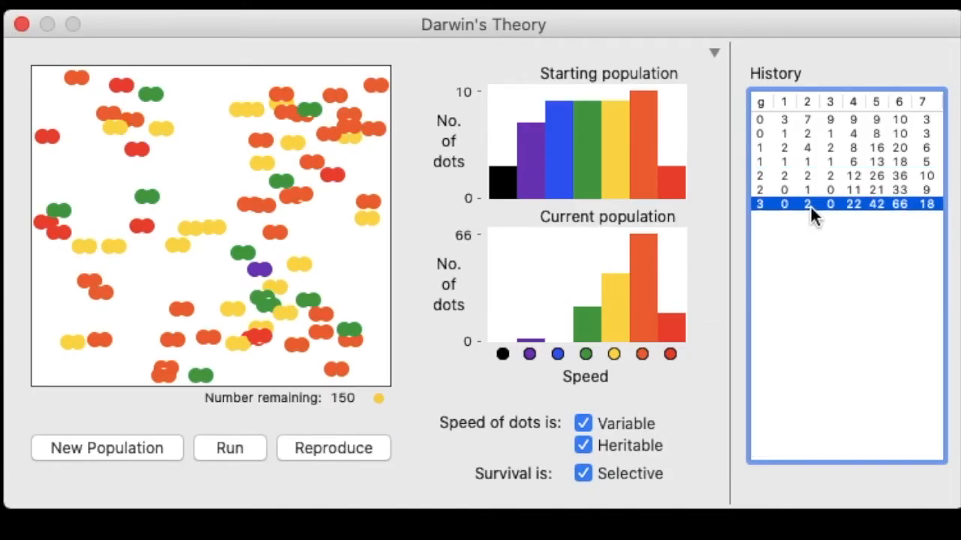
pyautogui.click(230, 448)
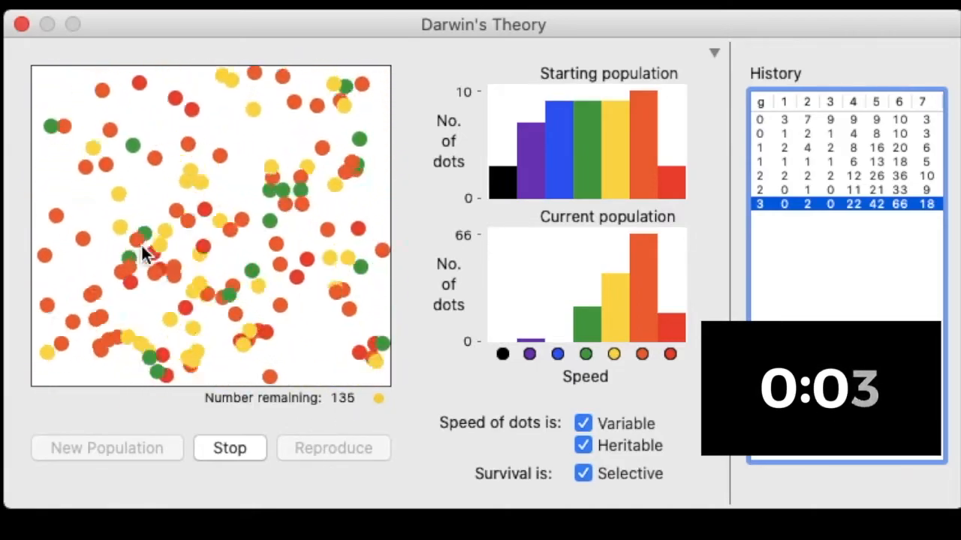
# Step: End generation 3's selection and start selecting the 264-dot generation 4, down to 204
pyautogui.click(230, 448)
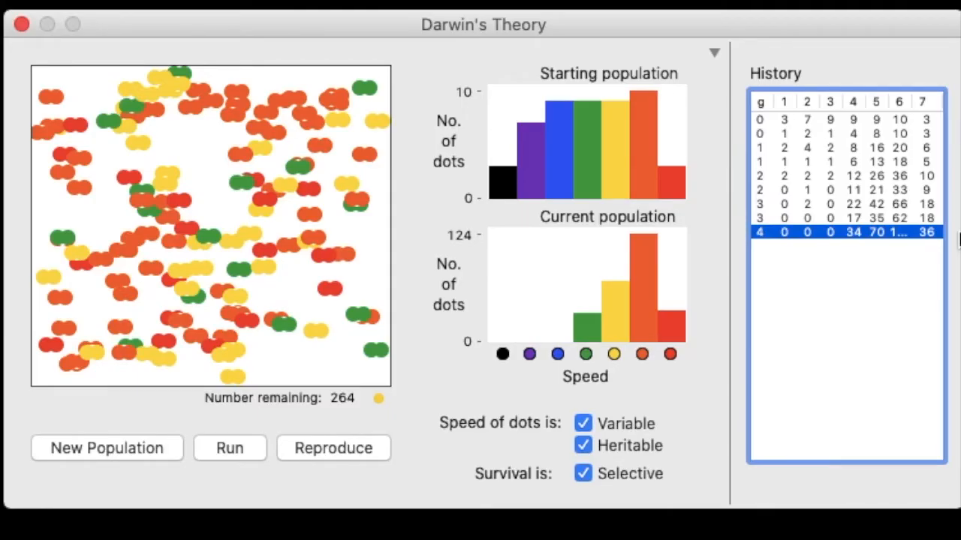
pyautogui.click(229, 448)
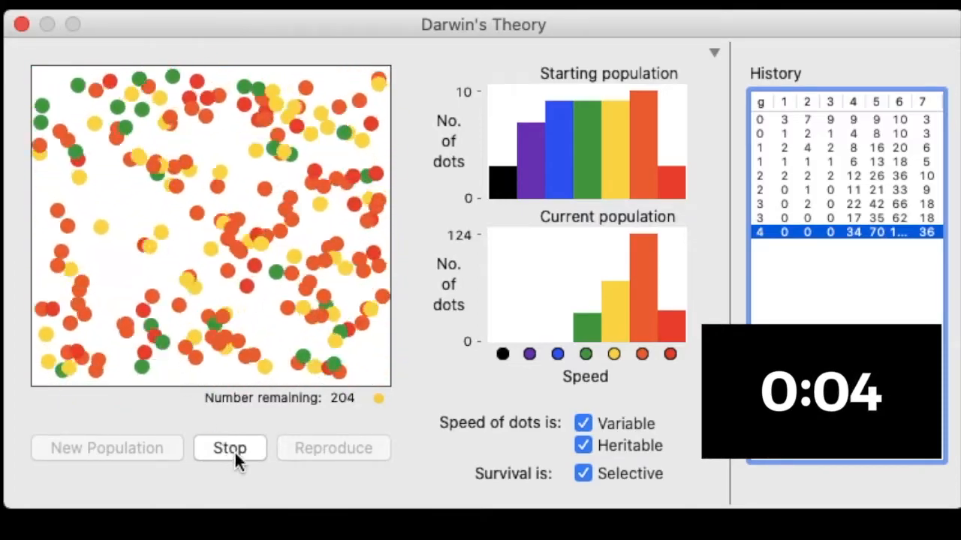
# Step: Stop generation 4's selection and breed the survivors into a 408-dot generation 5
pyautogui.click(229, 449)
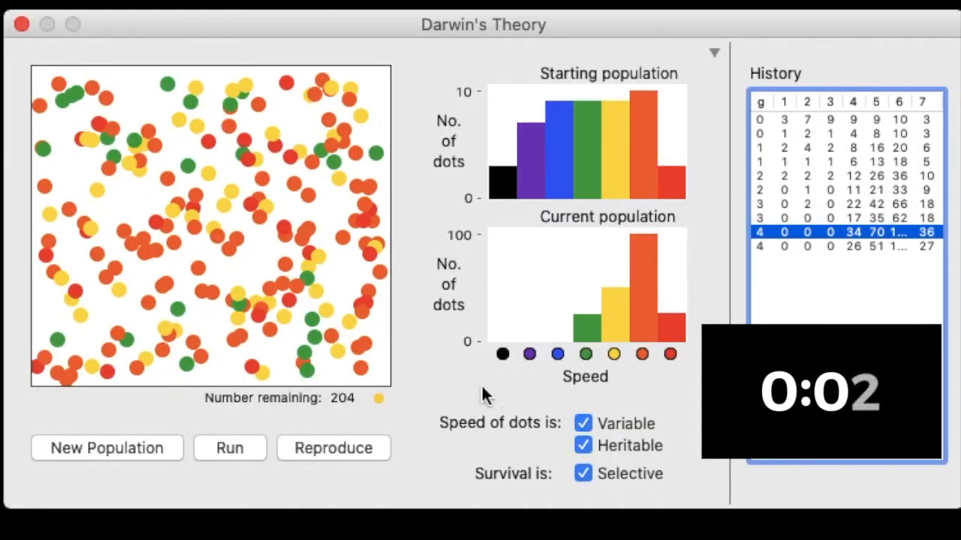
pyautogui.click(333, 449)
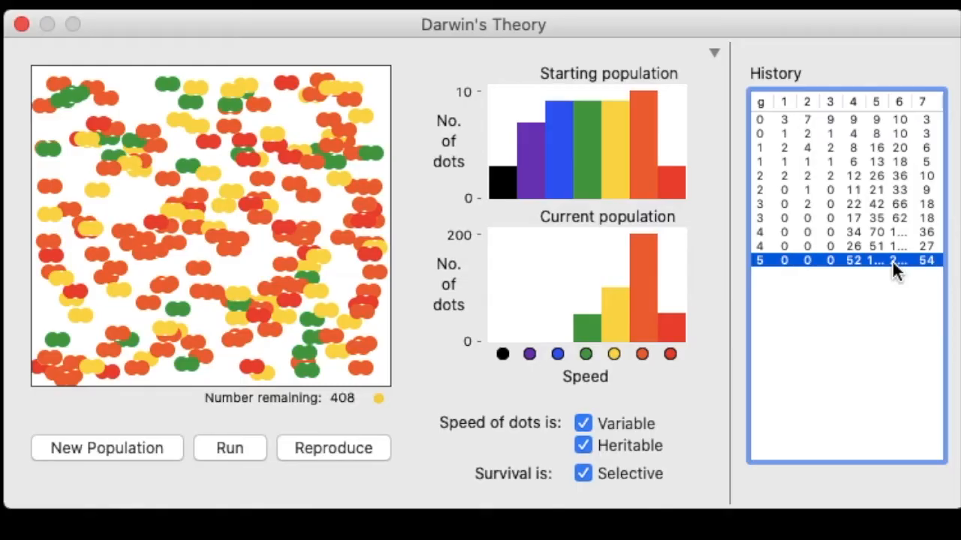
pyautogui.moveTo(642, 248)
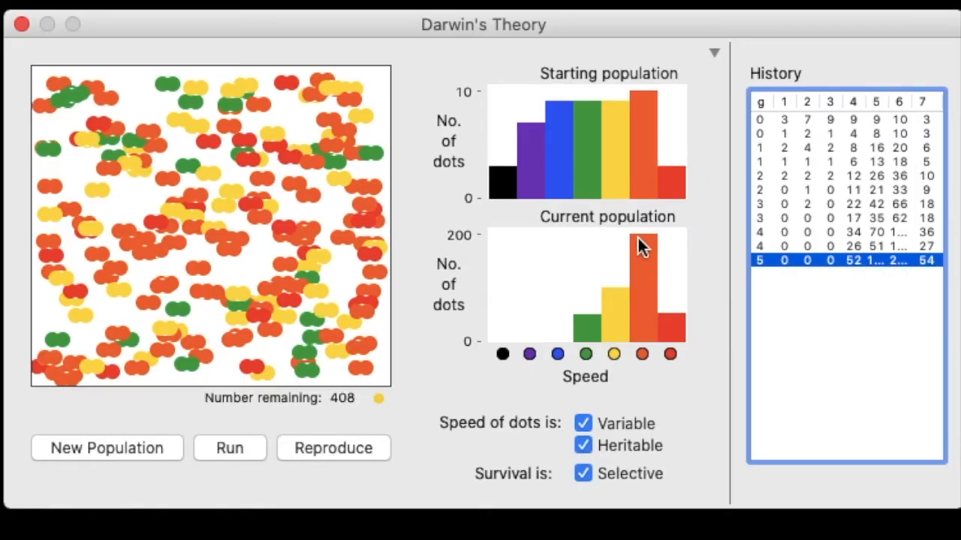
pyautogui.moveTo(876, 268)
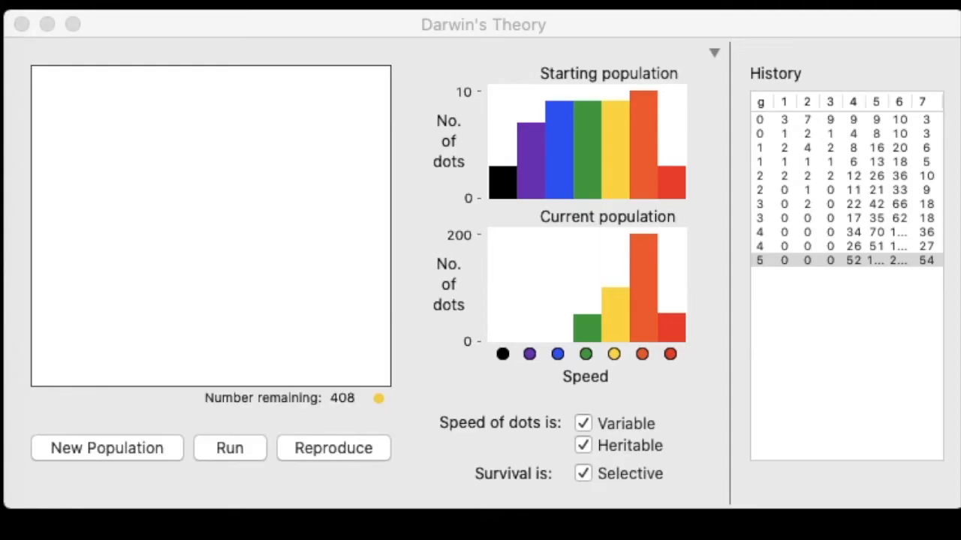
pyautogui.moveTo(661, 391)
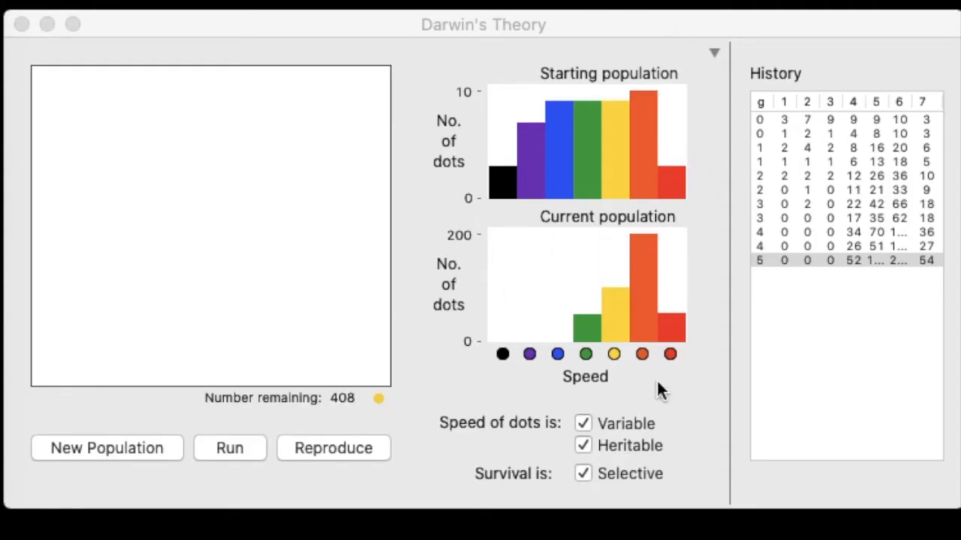
pyautogui.moveTo(657, 313)
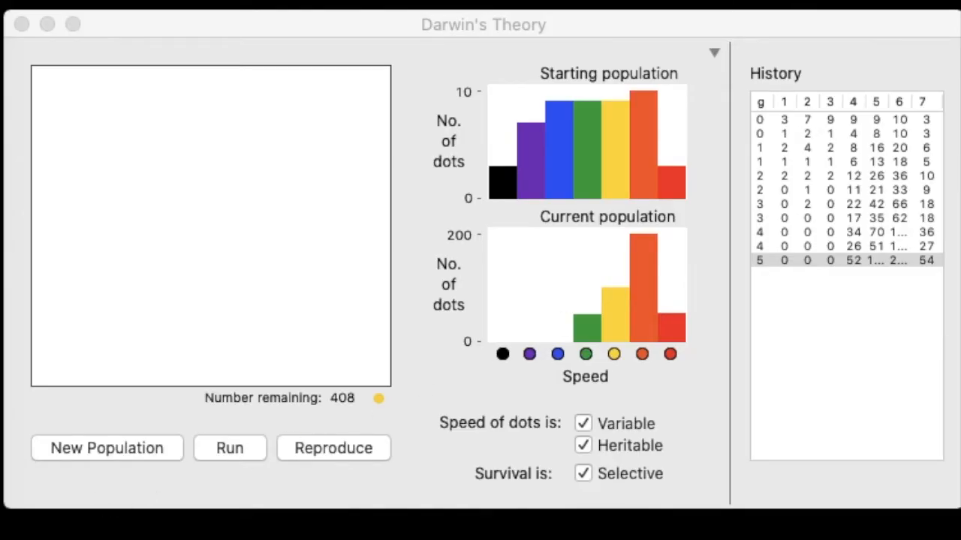
pyautogui.moveTo(385, 272)
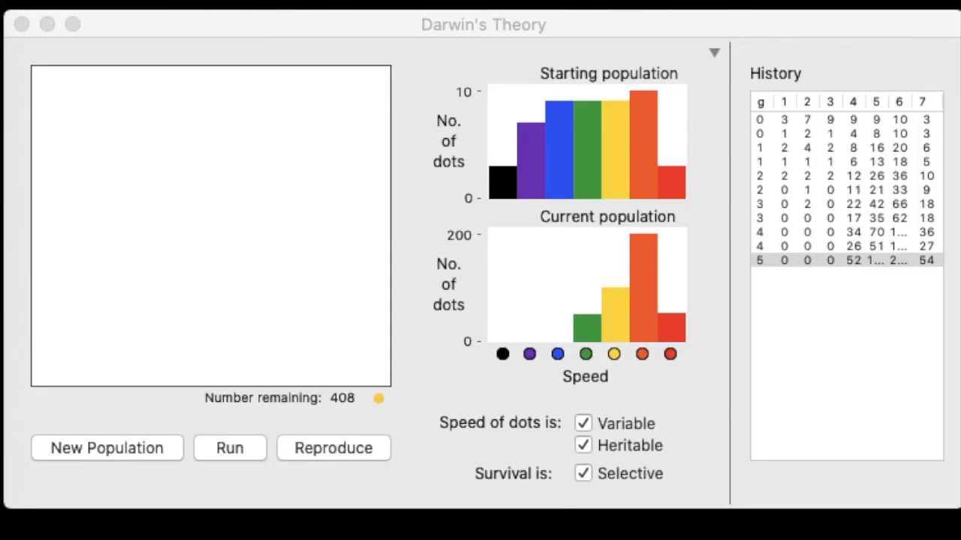
pyautogui.moveTo(610, 450)
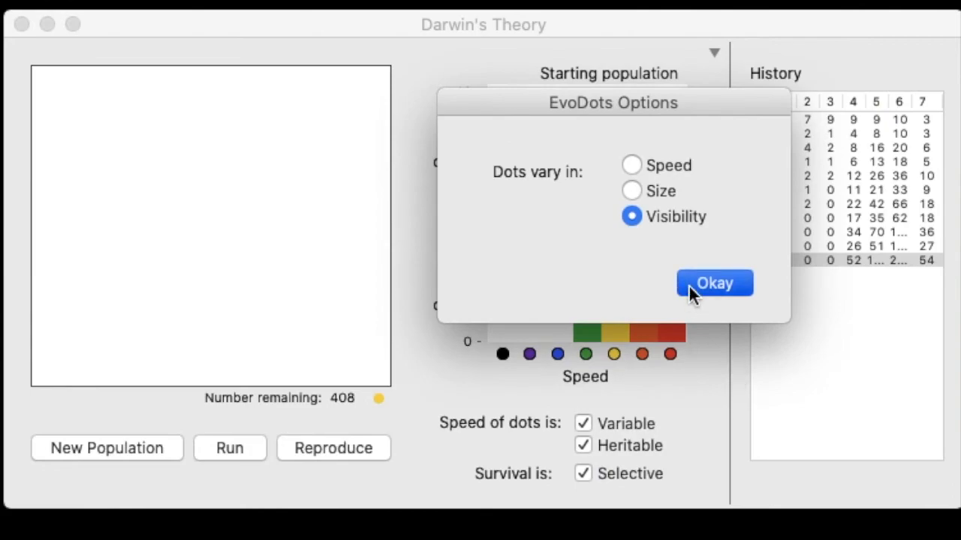
# Step: Confirm visibility variation, create 50 blue dots, and select them down to 47 survivors
pyautogui.click(714, 283)
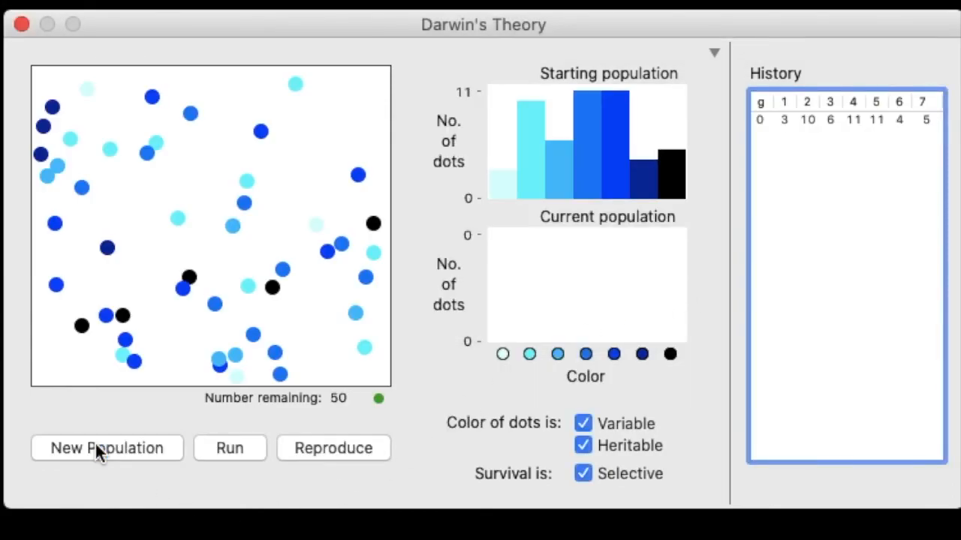
pyautogui.click(229, 448)
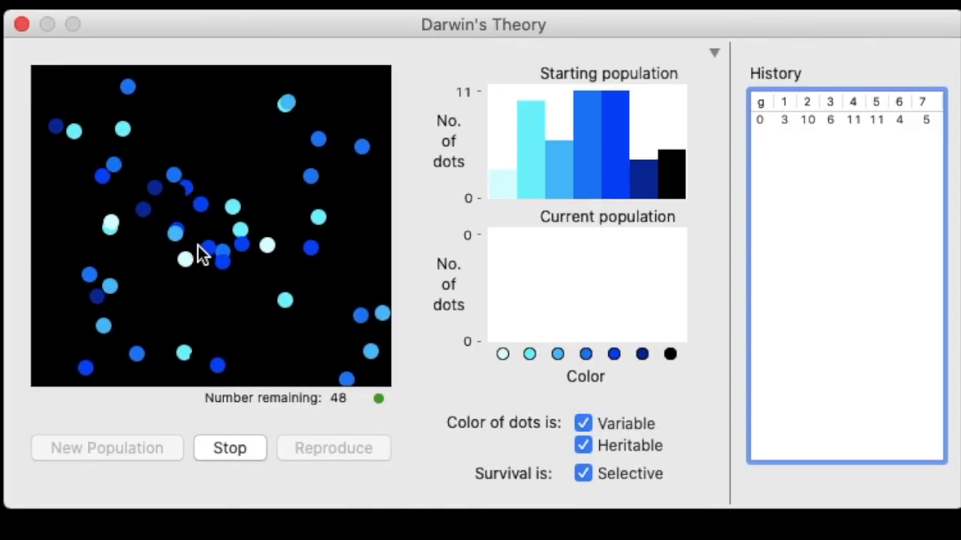
pyautogui.moveTo(190, 335)
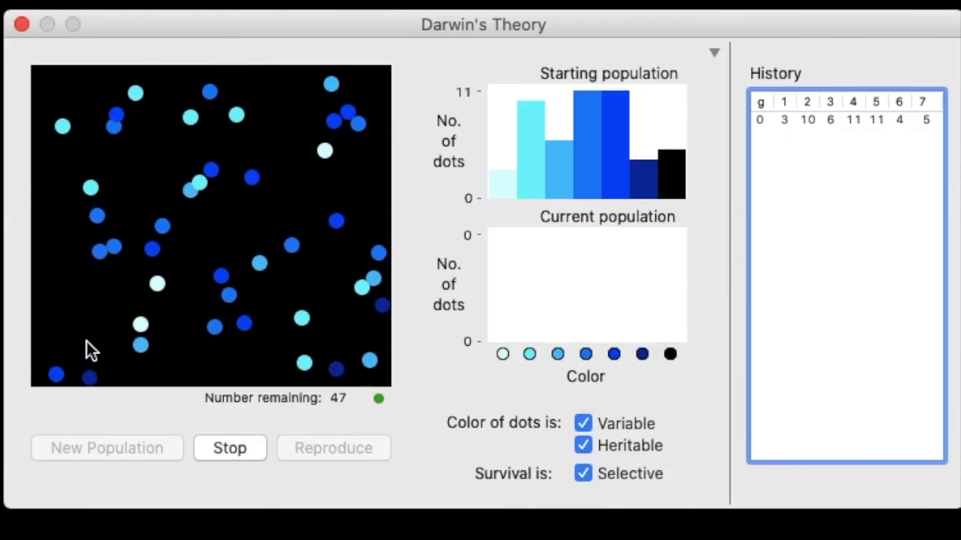
pyautogui.click(229, 448)
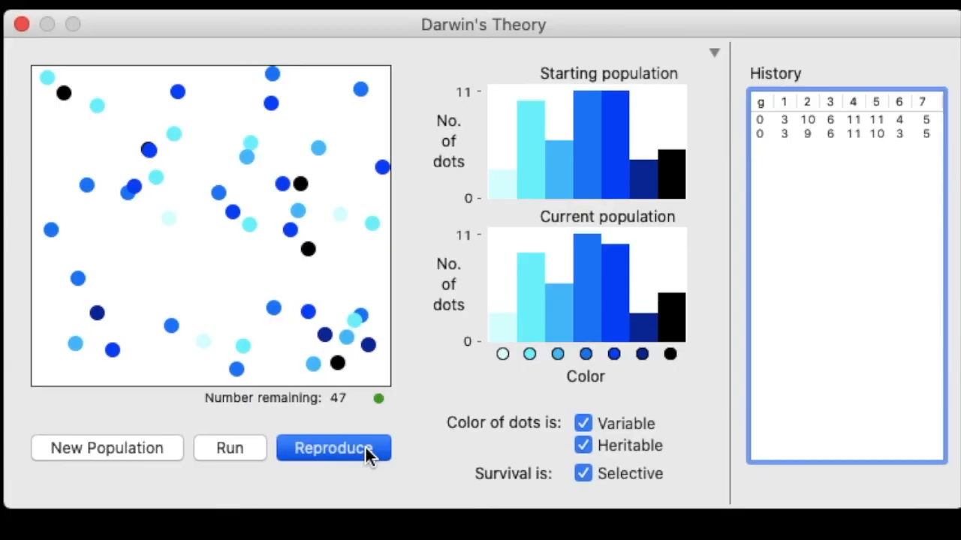
# Step: Breed the blue dots to the 1000-dot cap, dismiss the alert, and select down to 962
pyautogui.click(333, 448)
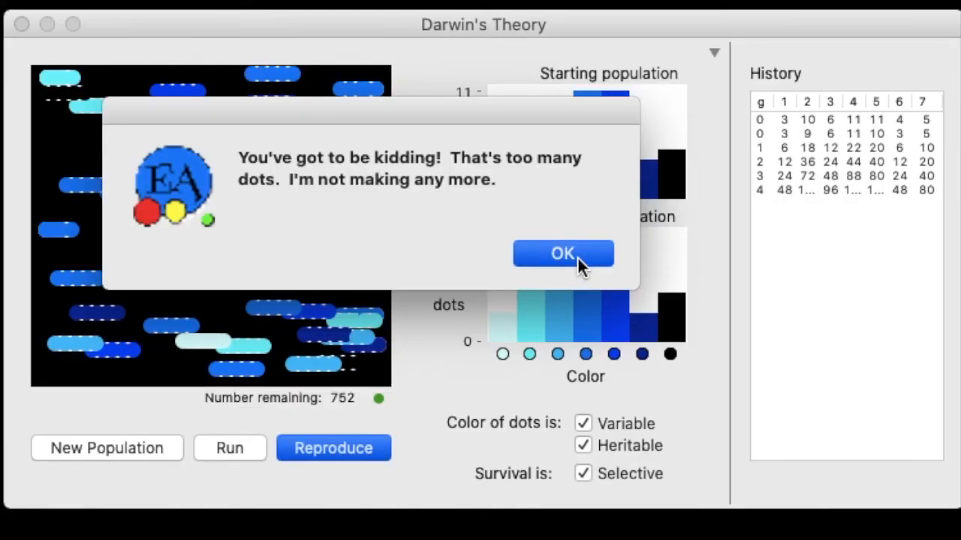
pyautogui.click(563, 253)
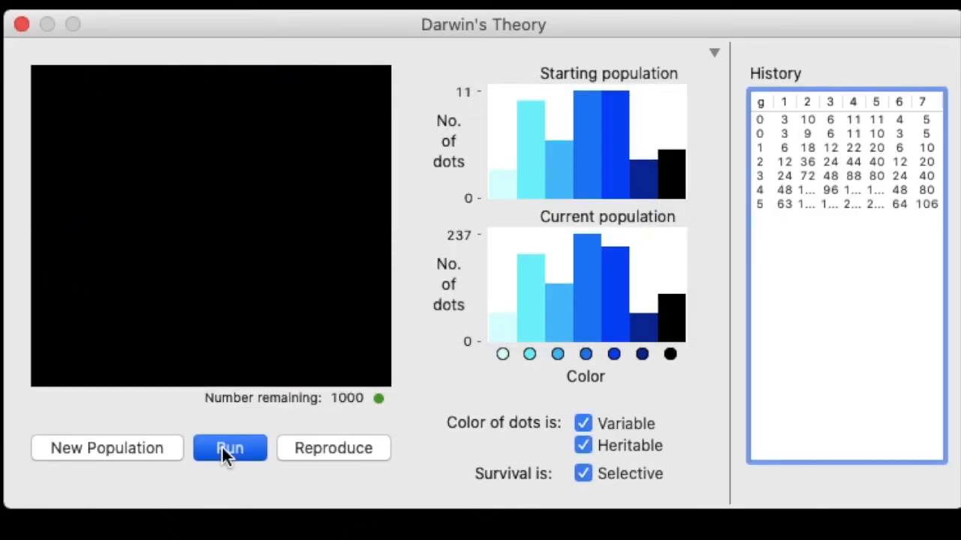
pyautogui.click(230, 449)
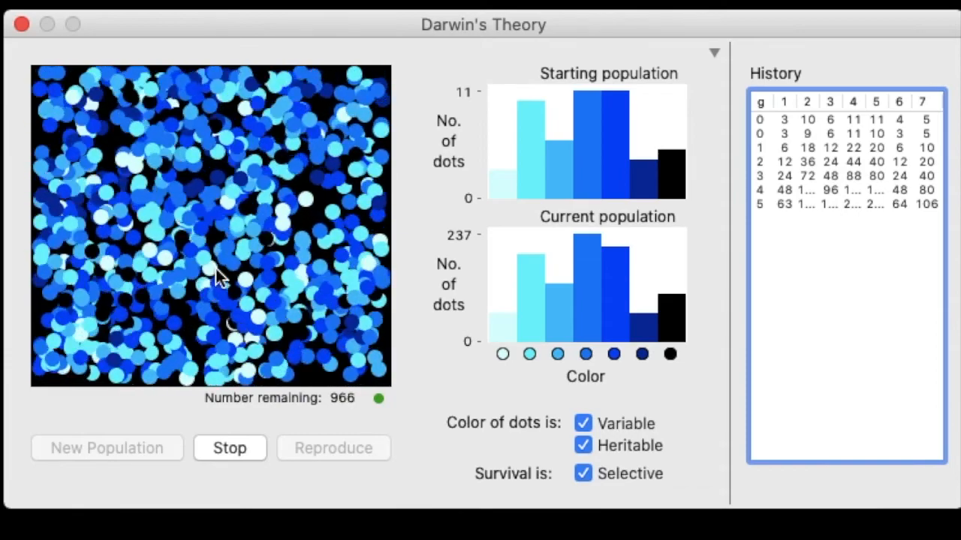
pyautogui.click(230, 448)
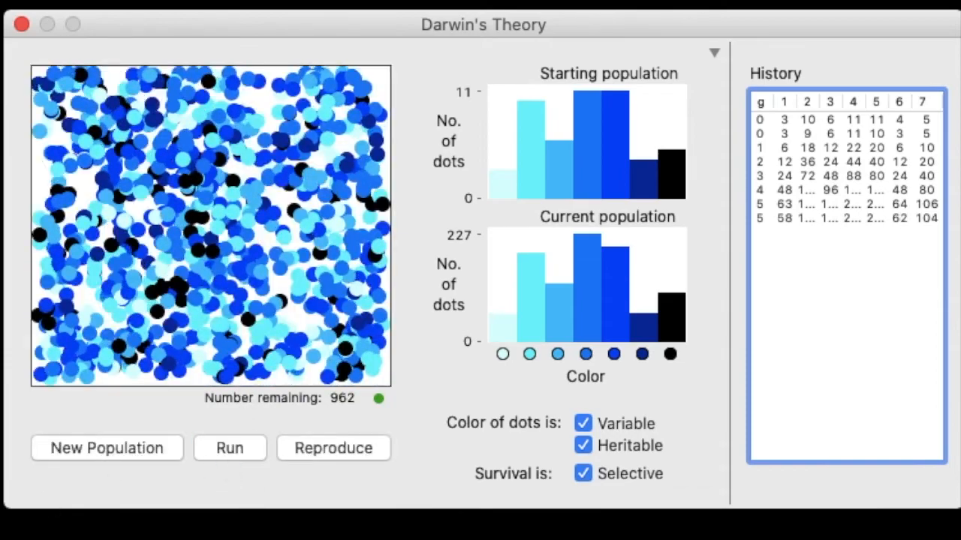